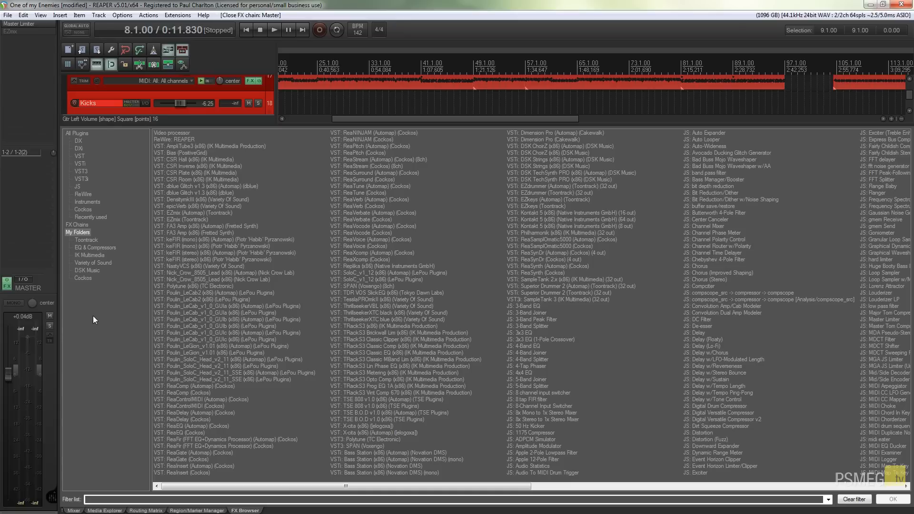
{"action": "mouse_move", "coordinate": [58, 366]}
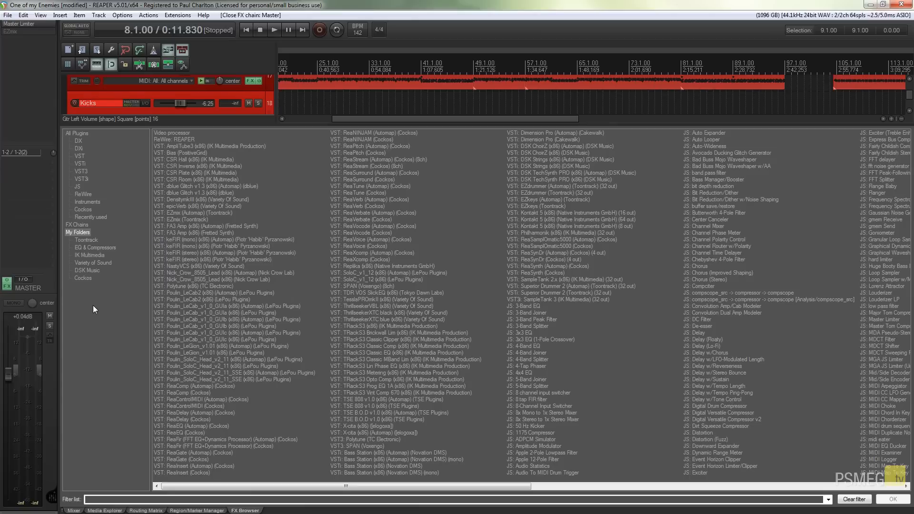
- Create a new plugin folder and name it 'Cockos (Automap)'
{"action": "right_click", "coordinate": [77, 232]}
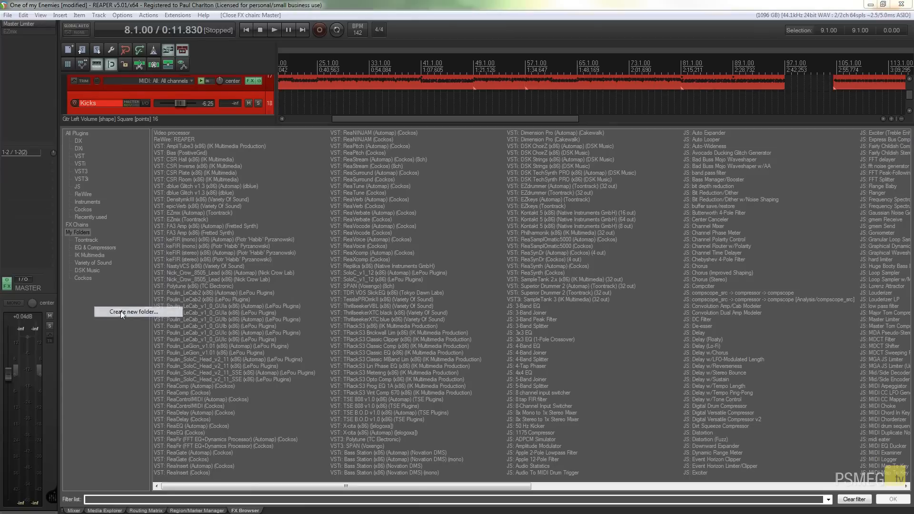
{"action": "left_click", "coordinate": [132, 311]}
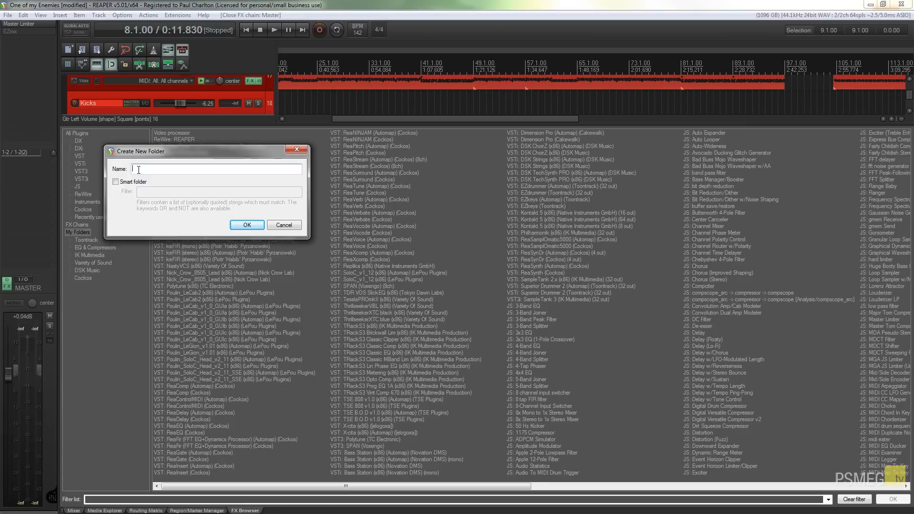
{"action": "type", "text": "Cockos"}
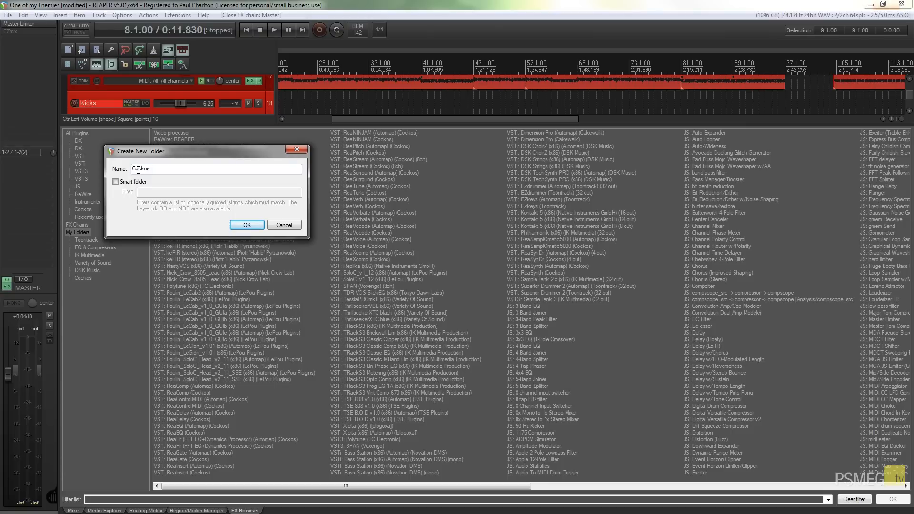
{"action": "type", "text": "(Automap)"}
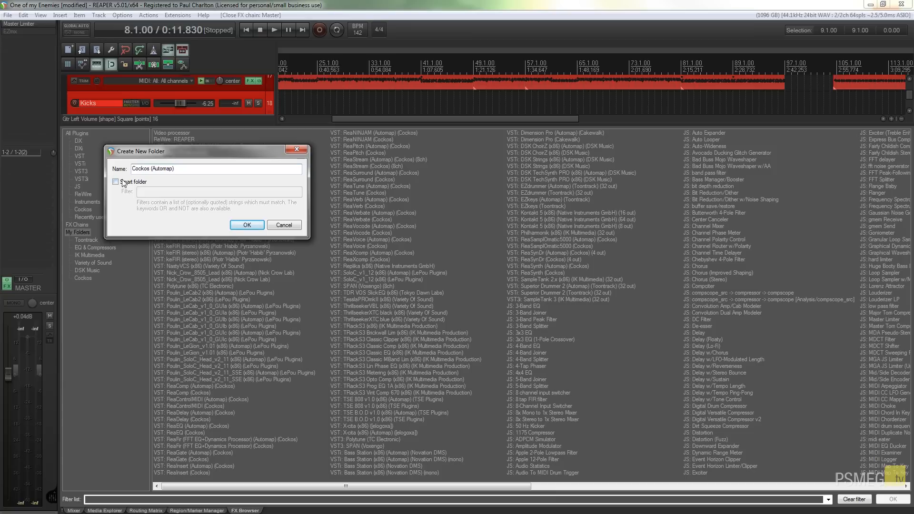
- Make 'Cockos (Automap)' a smart folder filtering on 'Cockos' and confirm it
{"action": "left_click", "coordinate": [116, 181]}
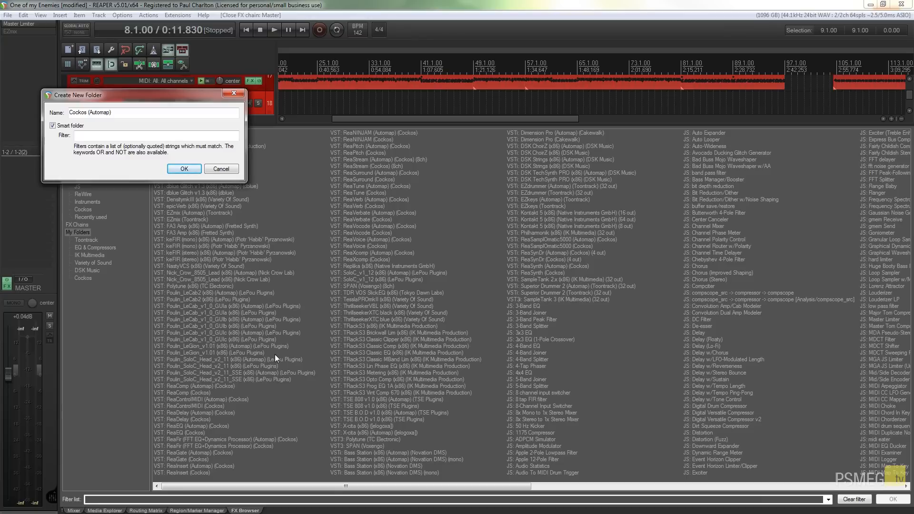
{"action": "mouse_move", "coordinate": [388, 226]}
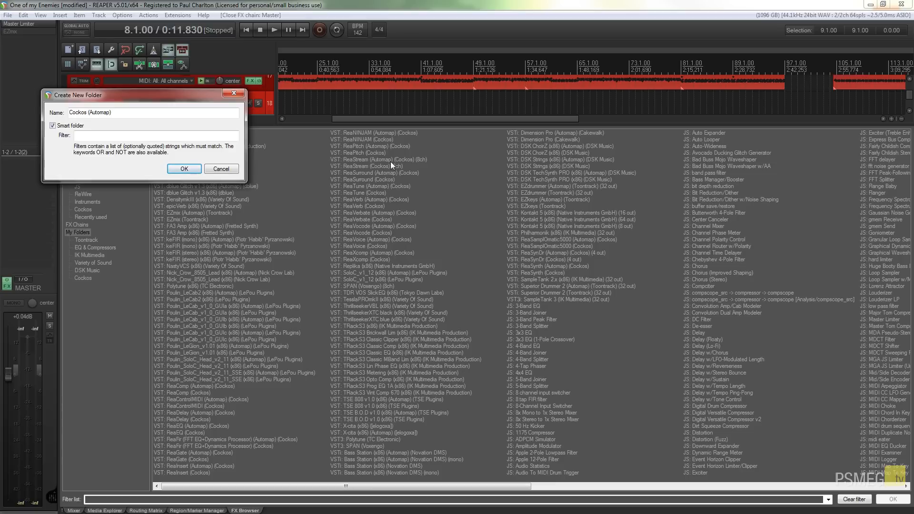
{"action": "left_click", "coordinate": [146, 136]}
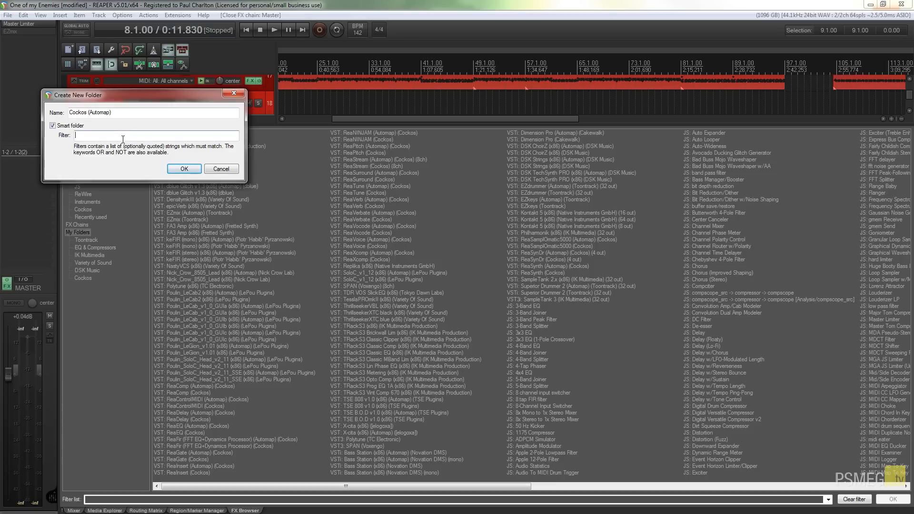
{"action": "type", "text": "Cockos Automap"}
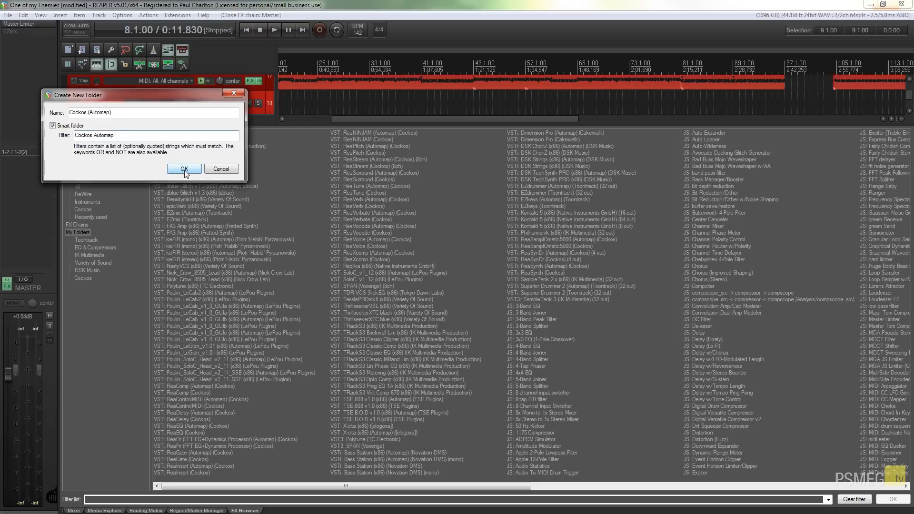
{"action": "left_click", "coordinate": [183, 169]}
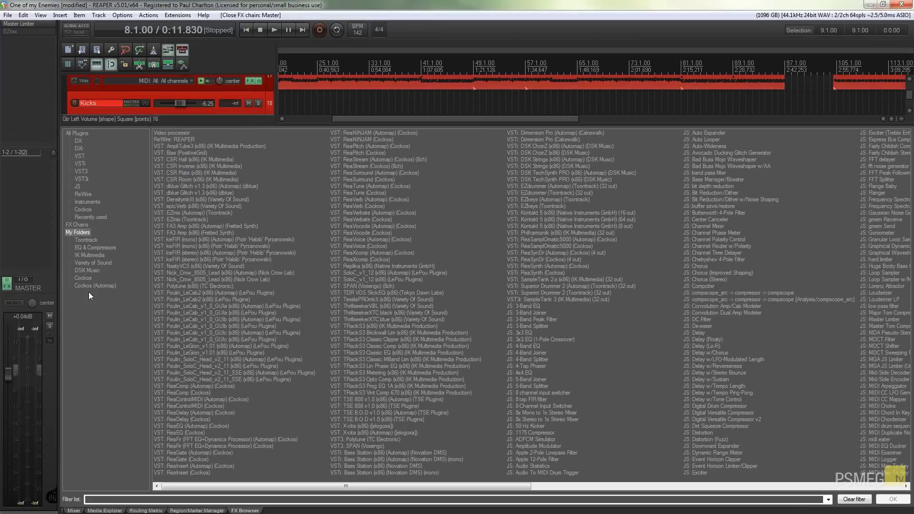
- Compare the Cockos (Automap), Cockos and All Plugins lists, ending on Cockos
{"action": "left_click", "coordinate": [96, 286]}
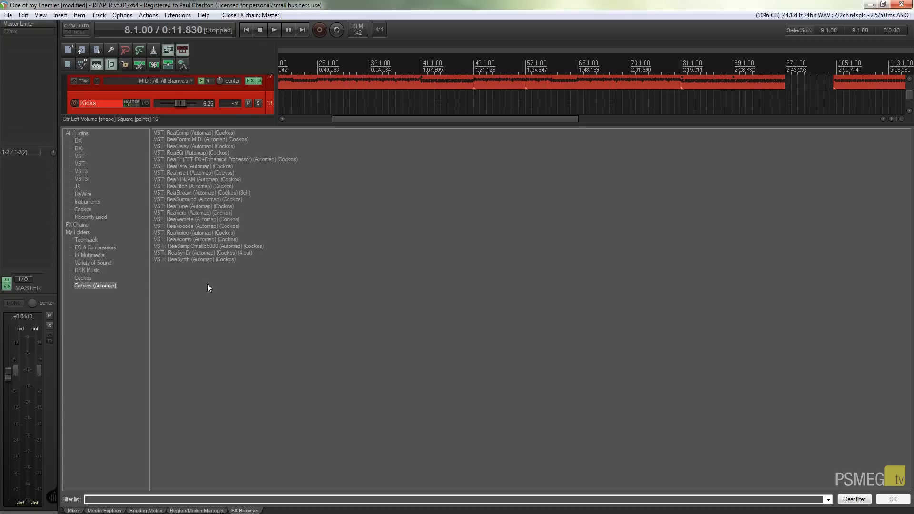
{"action": "left_click", "coordinate": [83, 278]}
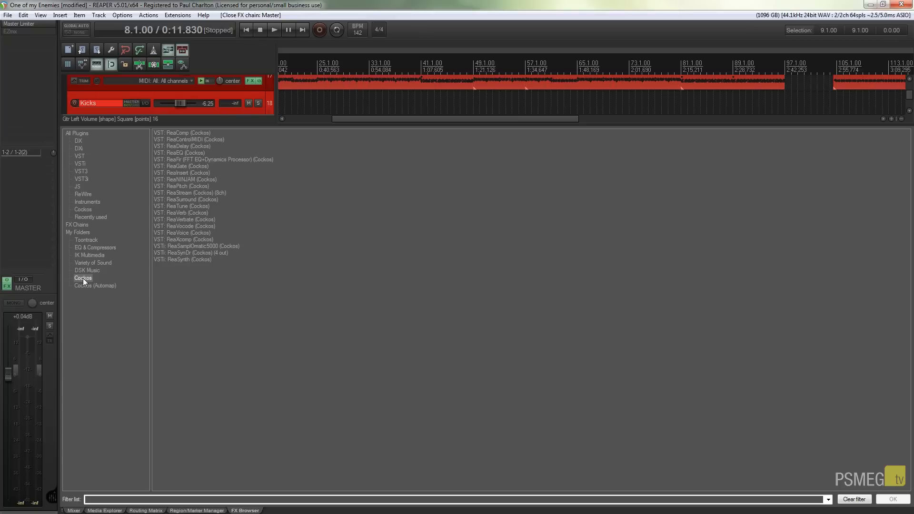
{"action": "mouse_move", "coordinate": [114, 274]}
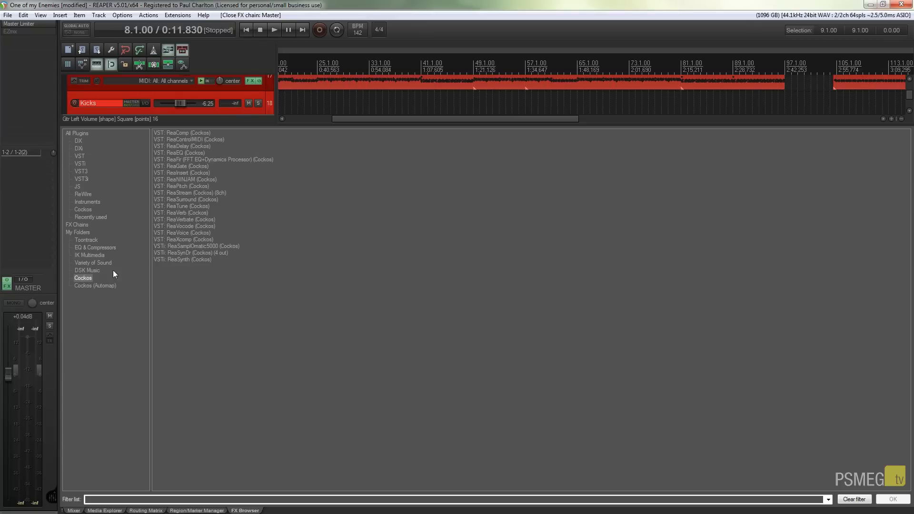
{"action": "left_click", "coordinate": [95, 285]}
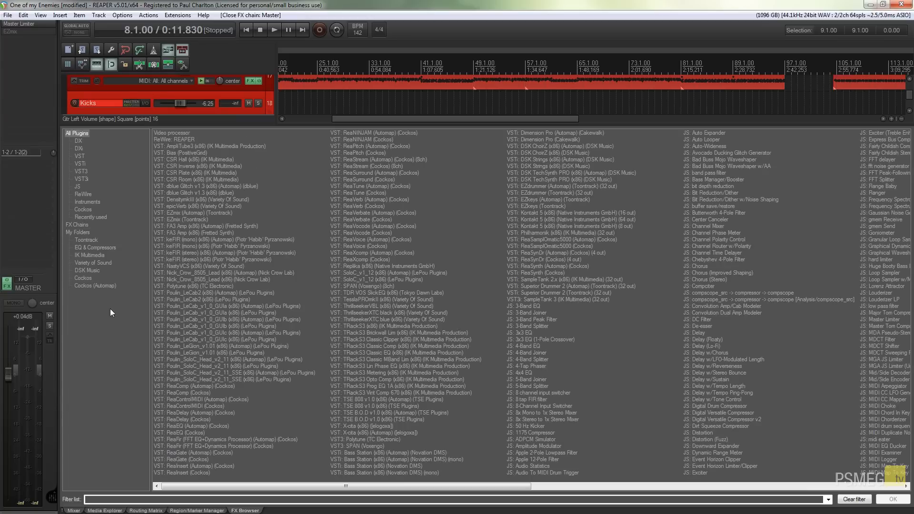
{"action": "mouse_move", "coordinate": [399, 308]}
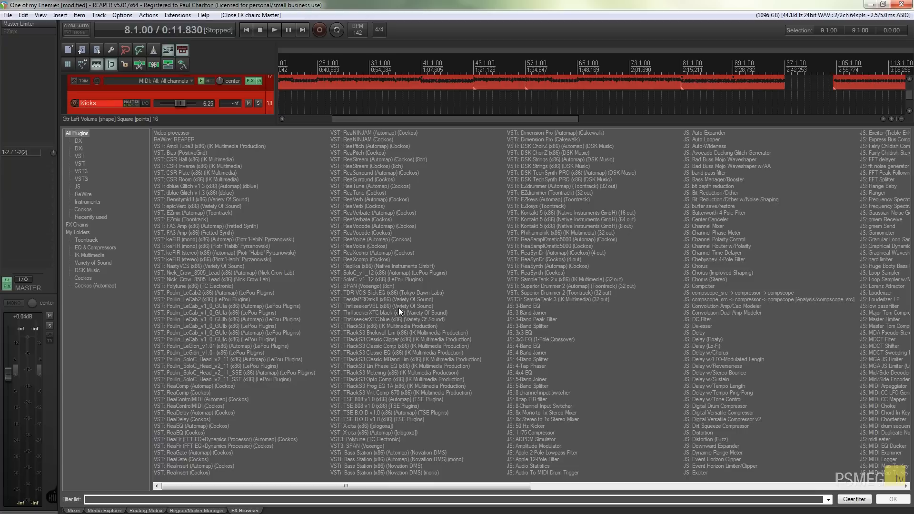
{"action": "left_click", "coordinate": [83, 278]}
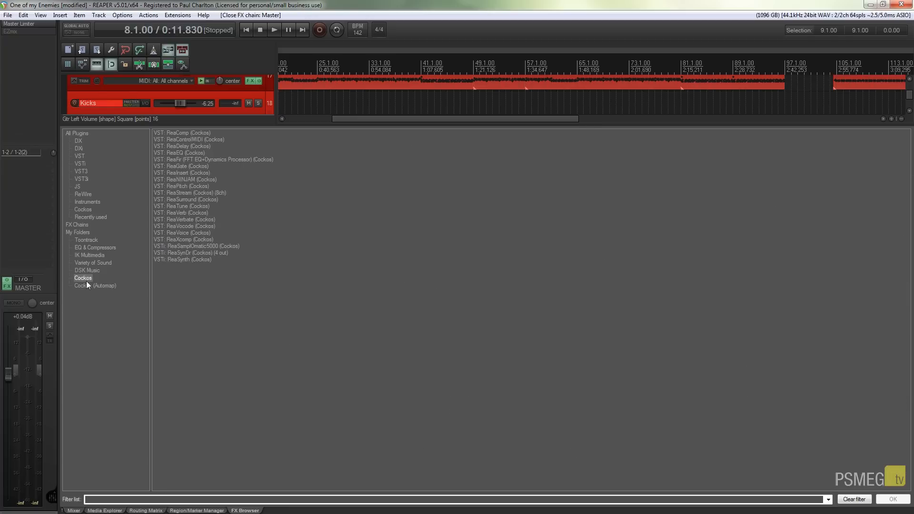
{"action": "right_click", "coordinate": [83, 278]}
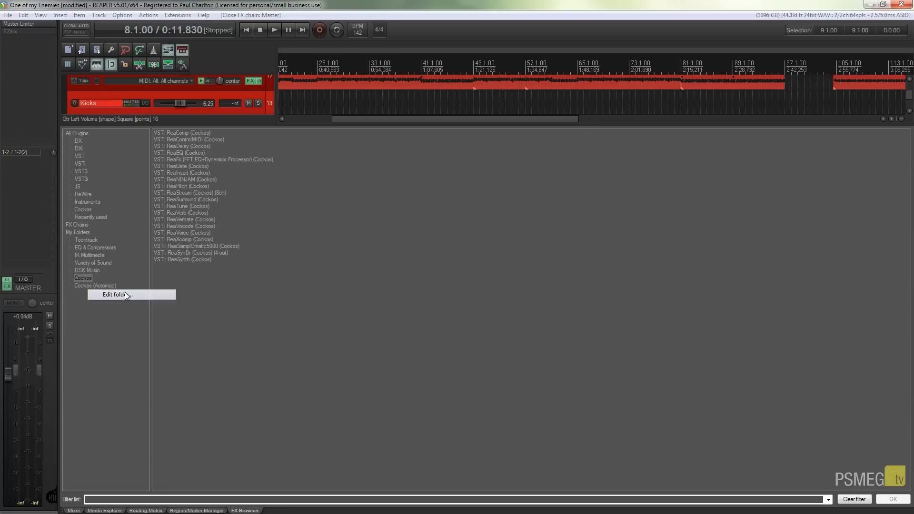
{"action": "left_click", "coordinate": [116, 294]}
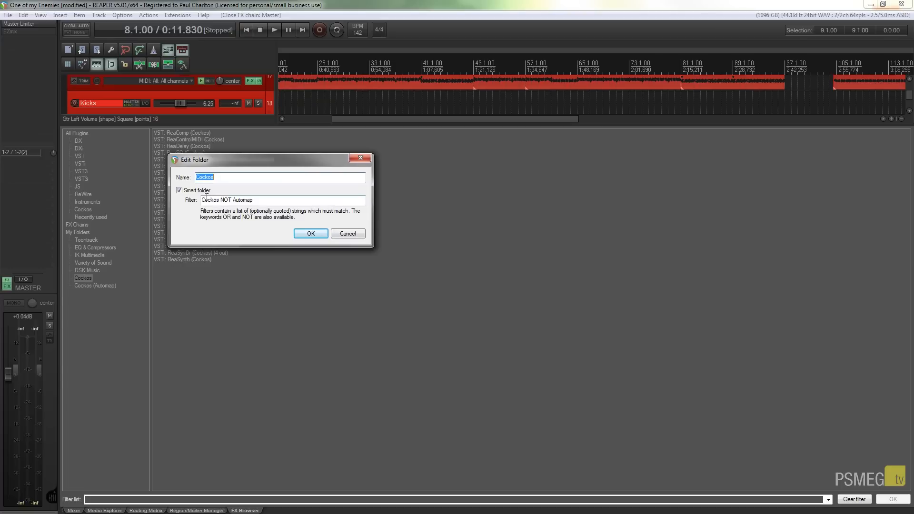
{"action": "mouse_move", "coordinate": [236, 193]}
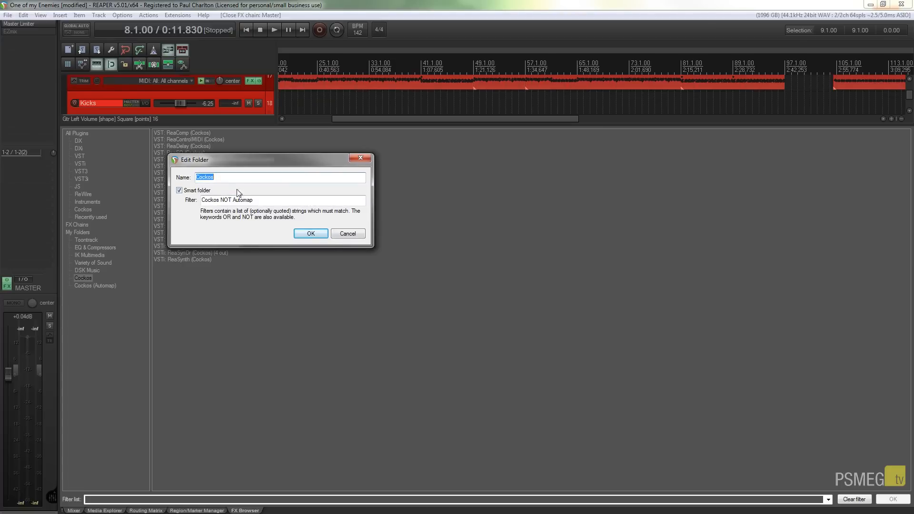
{"action": "mouse_move", "coordinate": [244, 213]}
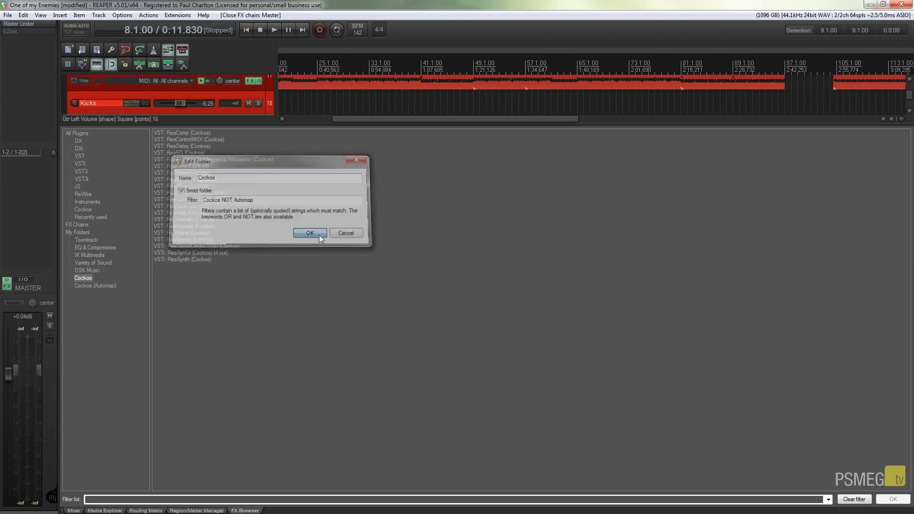
{"action": "left_click", "coordinate": [309, 233]}
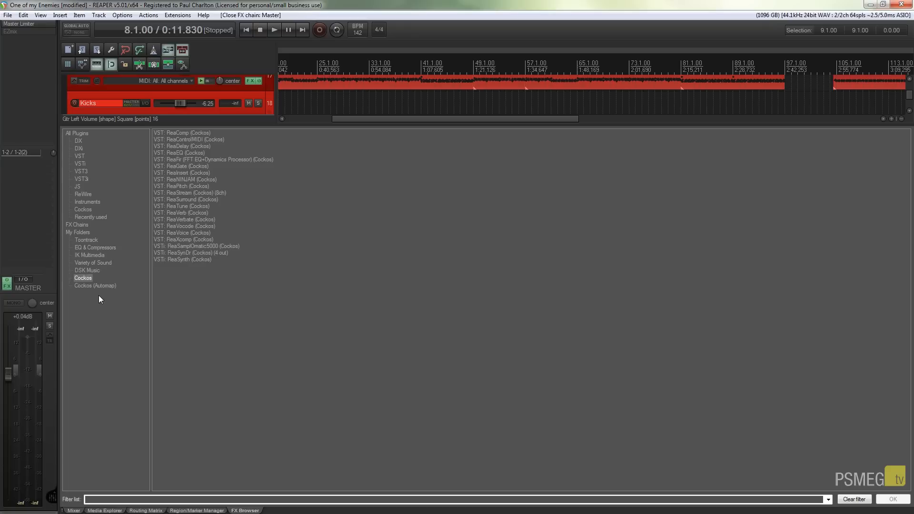
- Browse the Cockos (Automap) and IK Multimedia folders, then open EQ & Compressors
{"action": "left_click", "coordinate": [94, 285]}
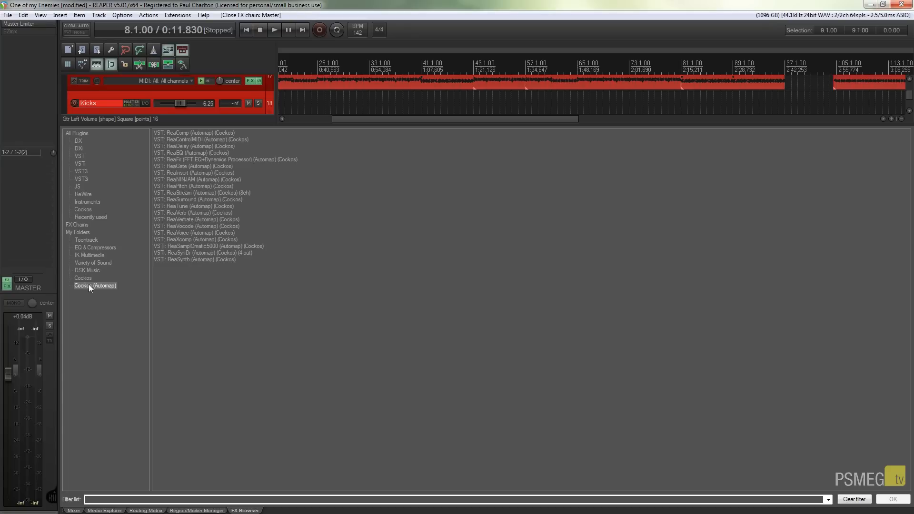
{"action": "left_click", "coordinate": [93, 262]}
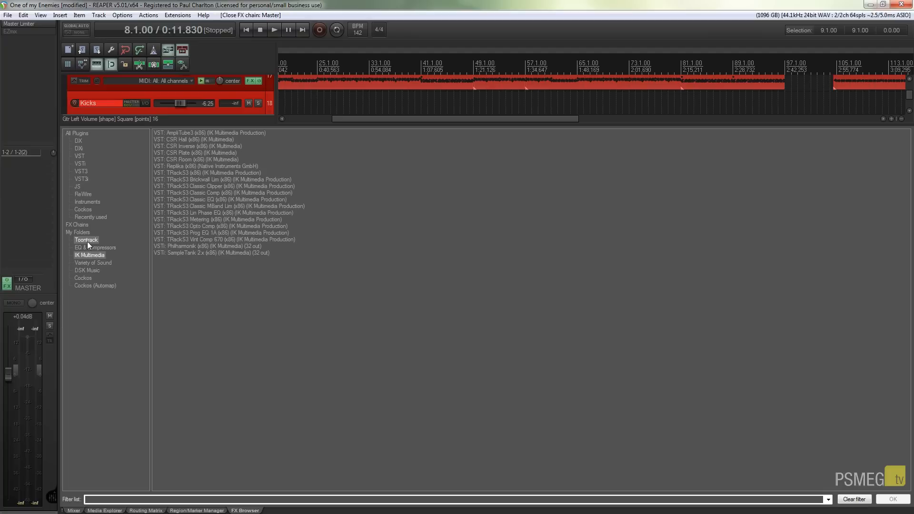
{"action": "left_click", "coordinate": [95, 246]}
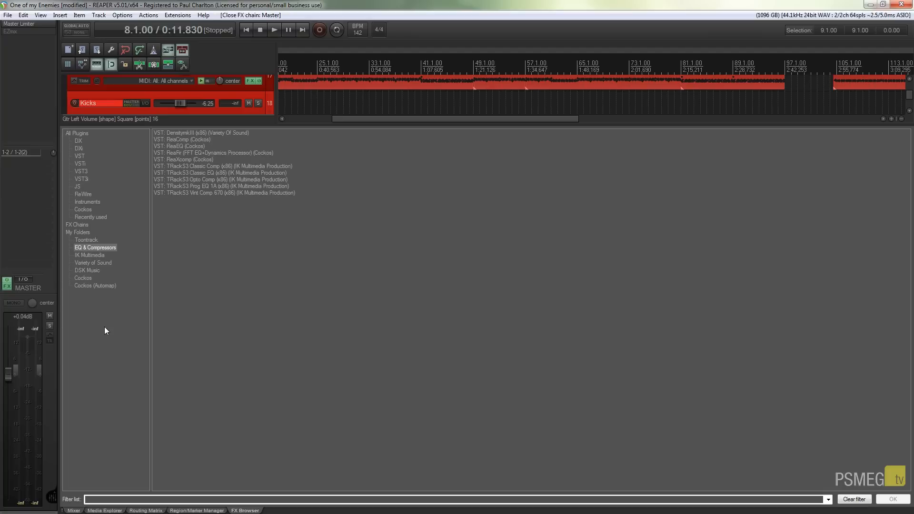